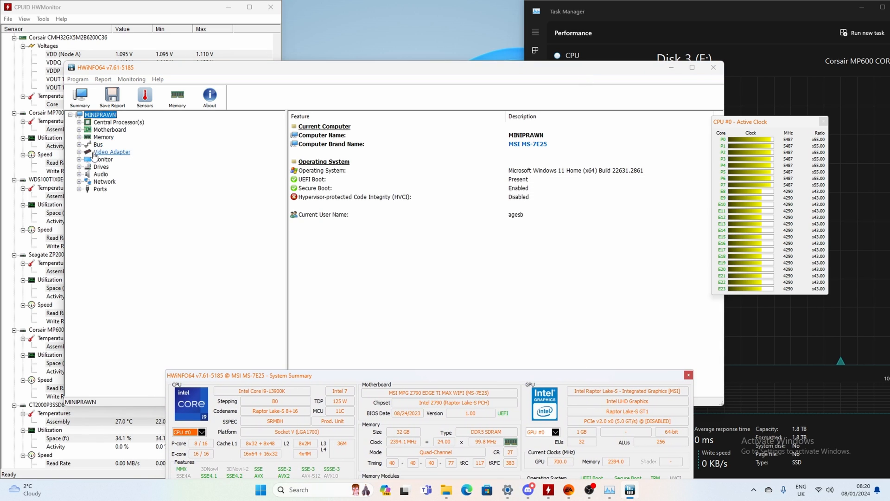
Step: Browse the Motherboard details, then expand Drives to list the NVMe drives
{"action": "left_click", "coordinate": [110, 130]}
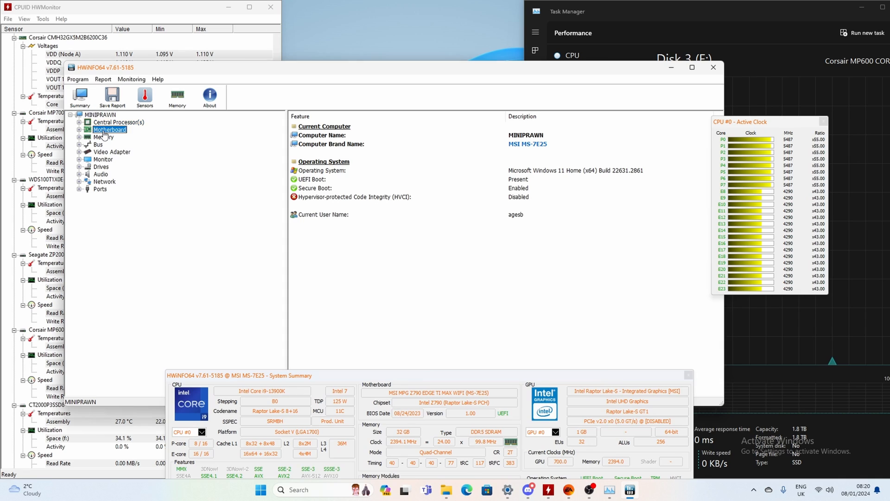
{"action": "left_click", "coordinate": [109, 129]}
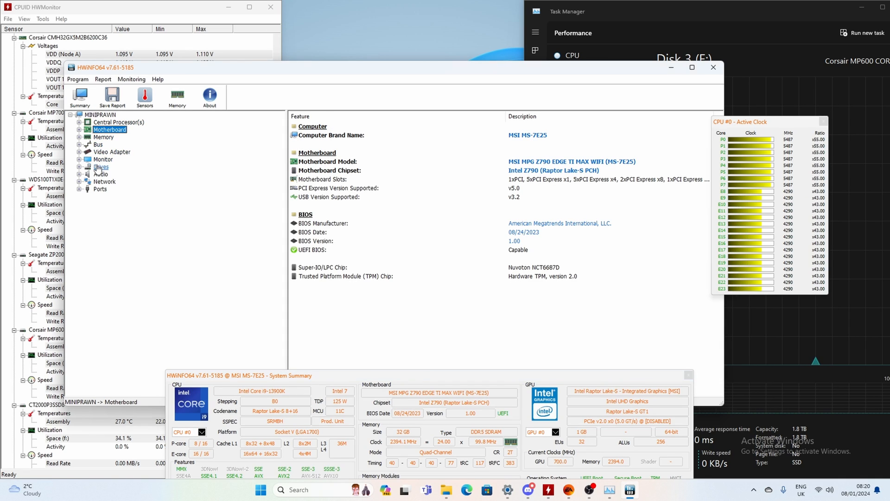
{"action": "left_click", "coordinate": [101, 166]}
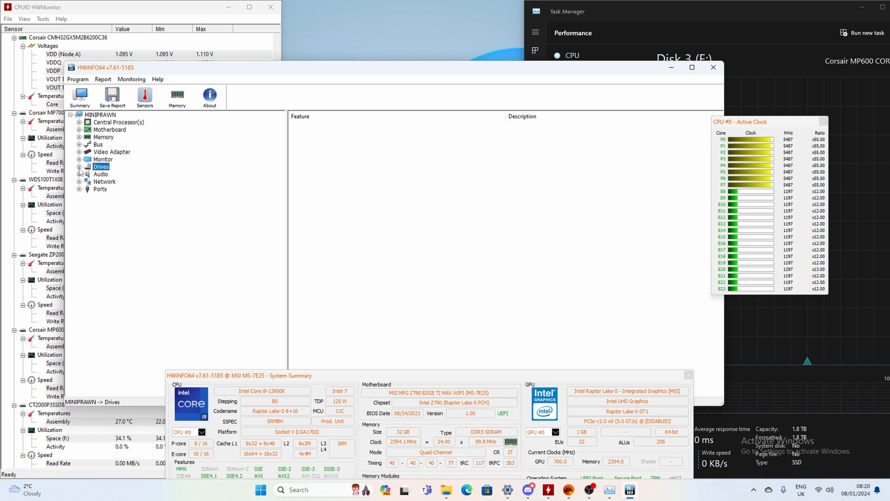
{"action": "left_click", "coordinate": [86, 166]}
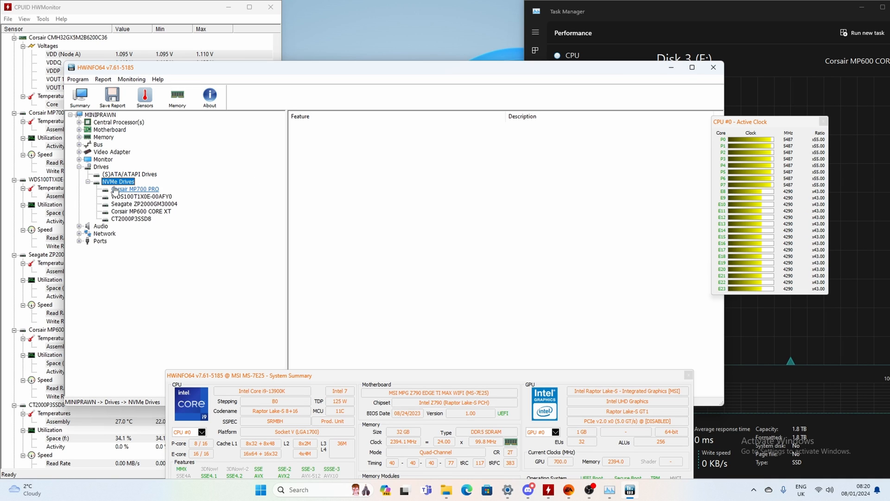
Step: Show the Corsair MP700 PRO details with its controller reading NVMe PCIe x4 32.0 GT/s
{"action": "left_click", "coordinate": [136, 189]}
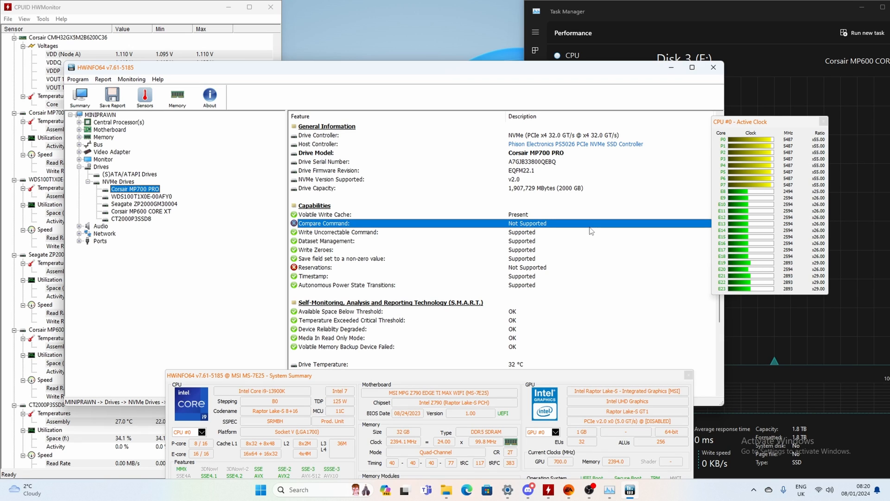
{"action": "left_click", "coordinate": [320, 136]}
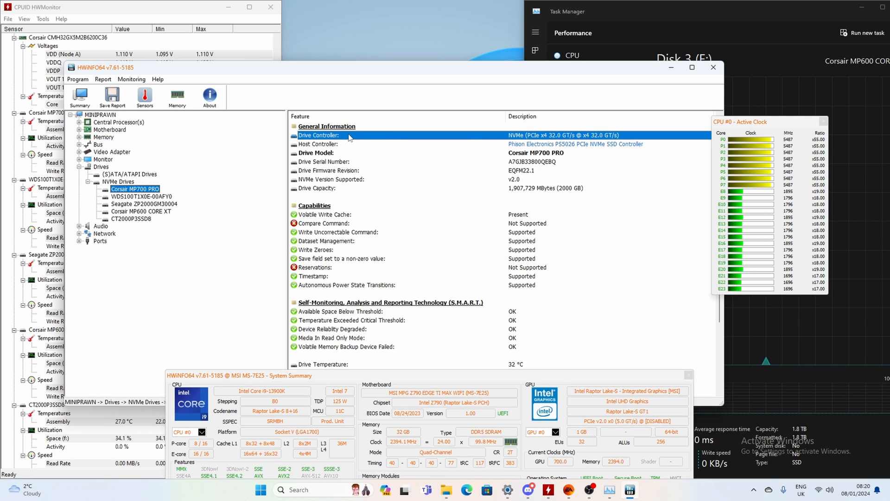
{"action": "mouse_move", "coordinate": [513, 139]}
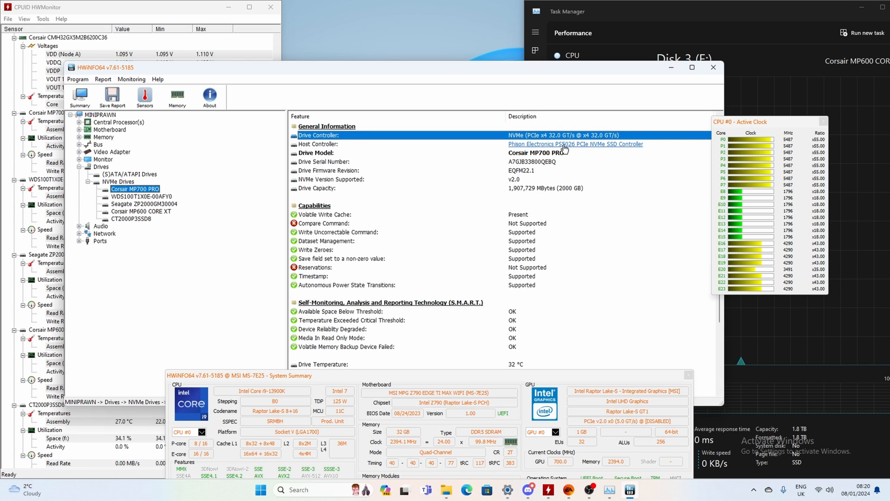
{"action": "scroll", "scroll_direction": "down", "scroll_amount": 3}
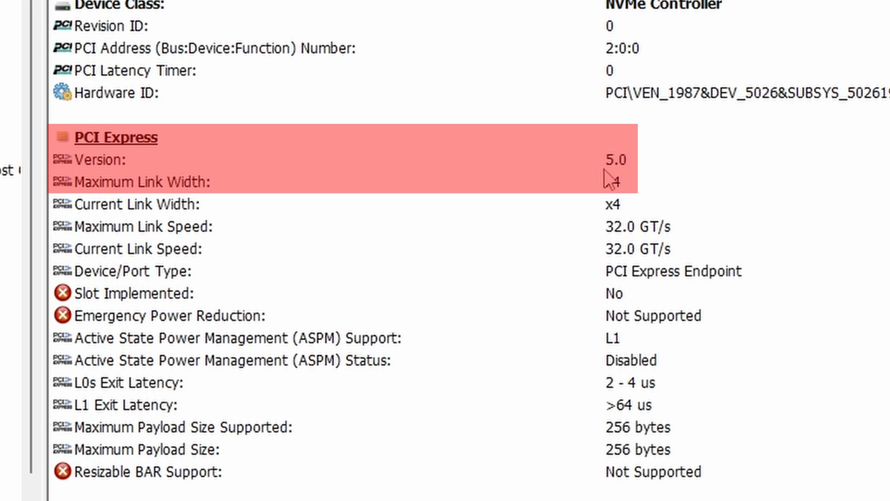
{"action": "mouse_move", "coordinate": [609, 237]}
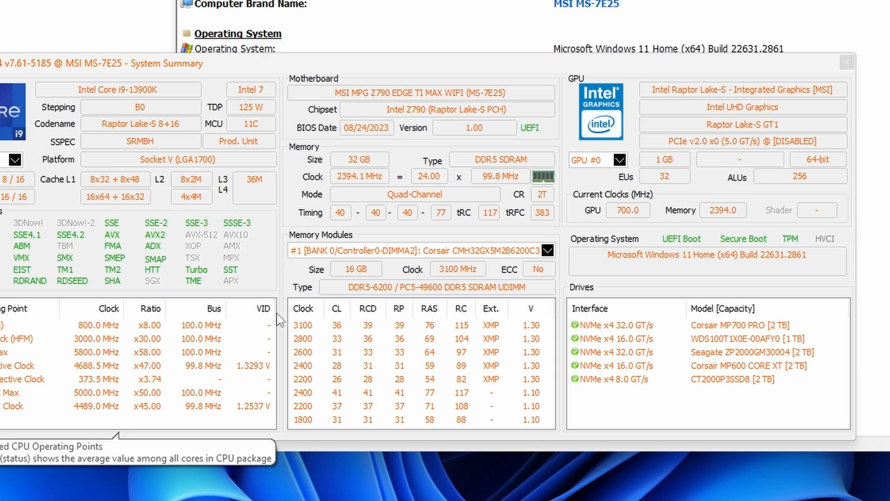
Step: Switch the System Summary GPU dropdown to GPU #1
{"action": "left_click", "coordinate": [622, 159]}
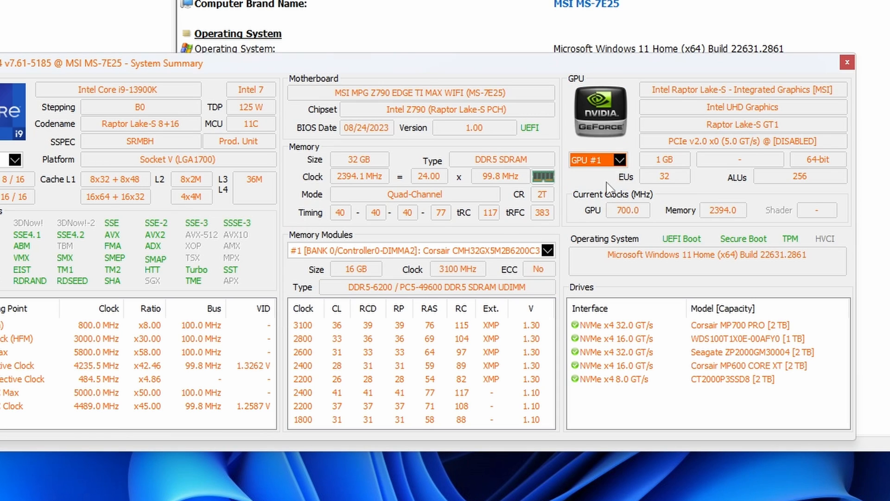
{"action": "left_click", "coordinate": [621, 159]}
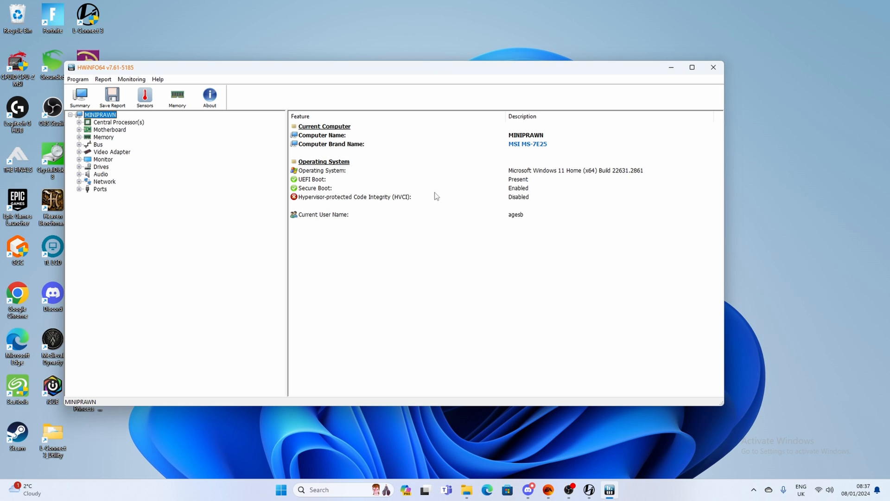
Step: Expand Video Adapter and show the GeForce RTX 4070 Ti's video bus (PCIe v4.0 x16 at x8)
{"action": "left_click", "coordinate": [111, 151]}
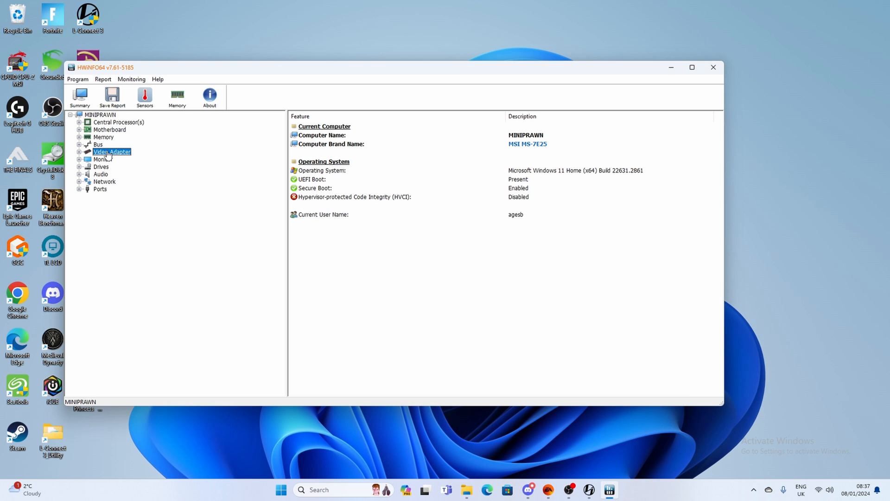
{"action": "left_click", "coordinate": [111, 151]}
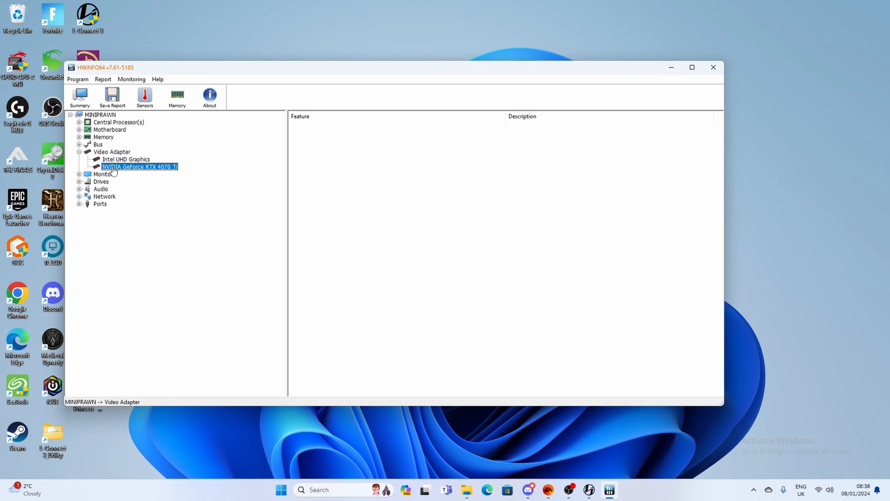
{"action": "left_click", "coordinate": [138, 166]}
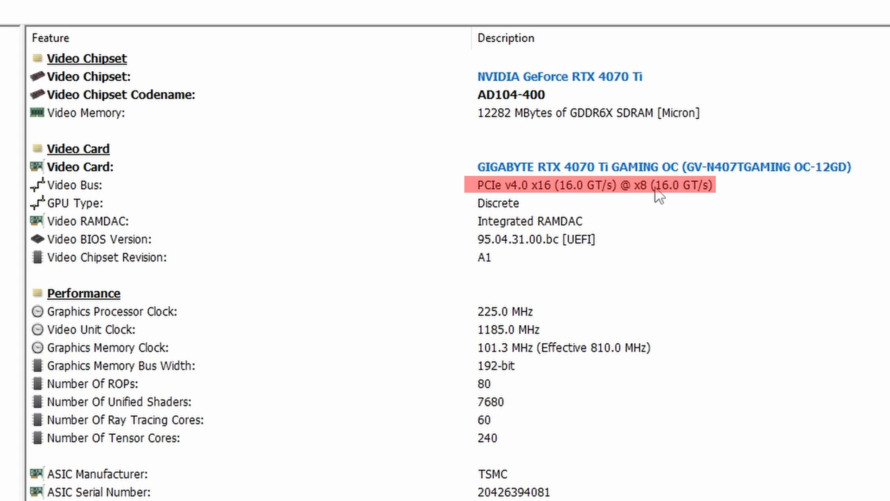
{"action": "mouse_move", "coordinate": [707, 198]}
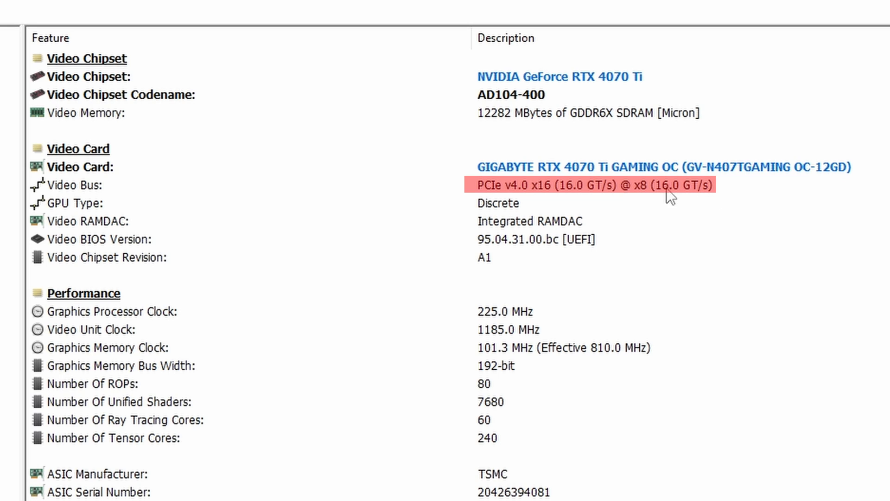
{"action": "mouse_move", "coordinate": [679, 204]}
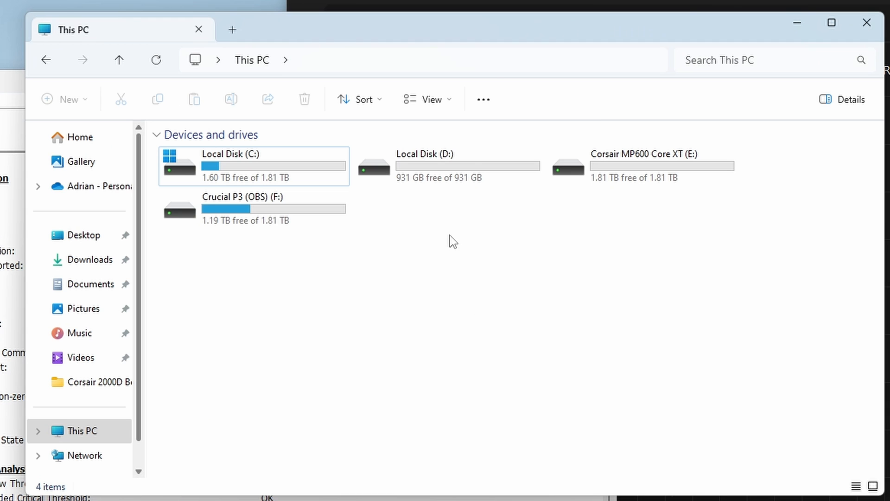
{"action": "mouse_move", "coordinate": [547, 219]}
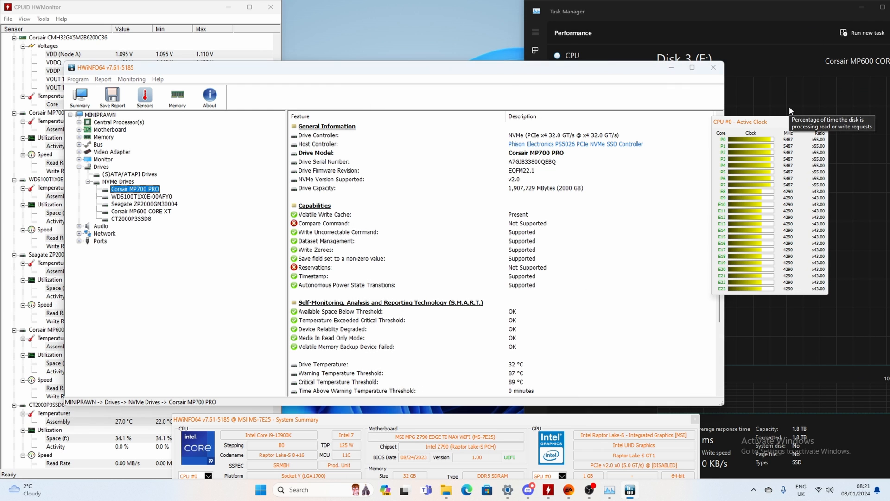
Step: Launch Disk Management and initialise the new 1863 GB disk with GPT
{"action": "type", "text": "disk man"}
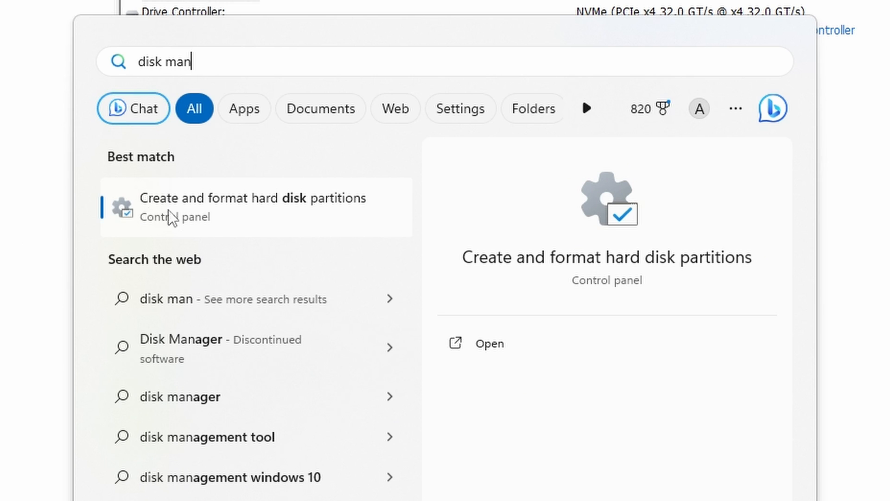
{"action": "left_click", "coordinate": [253, 207]}
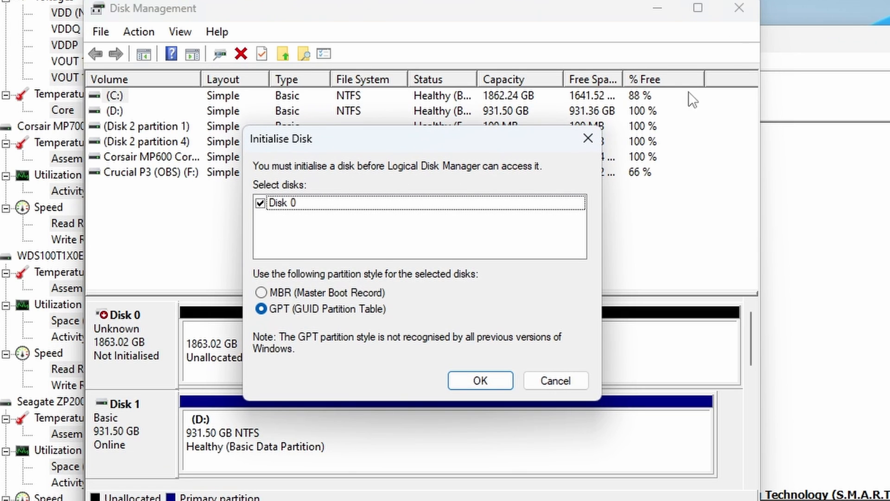
{"action": "mouse_move", "coordinate": [298, 221]}
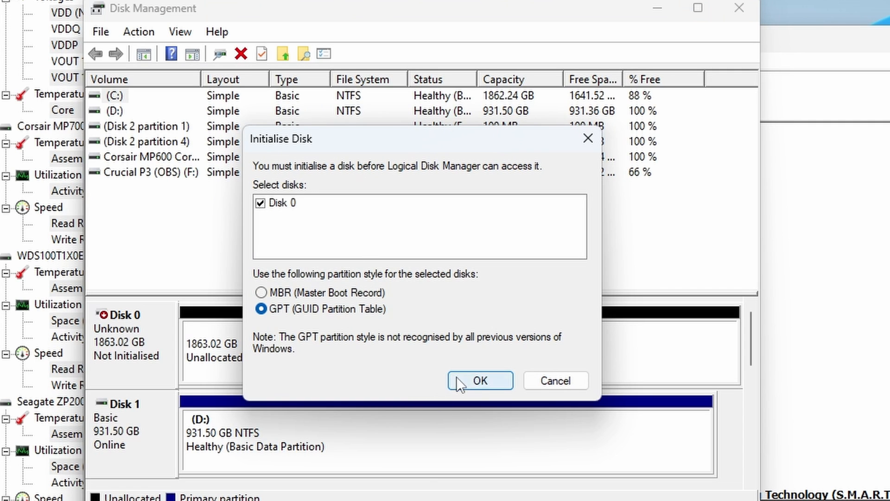
{"action": "left_click", "coordinate": [479, 380]}
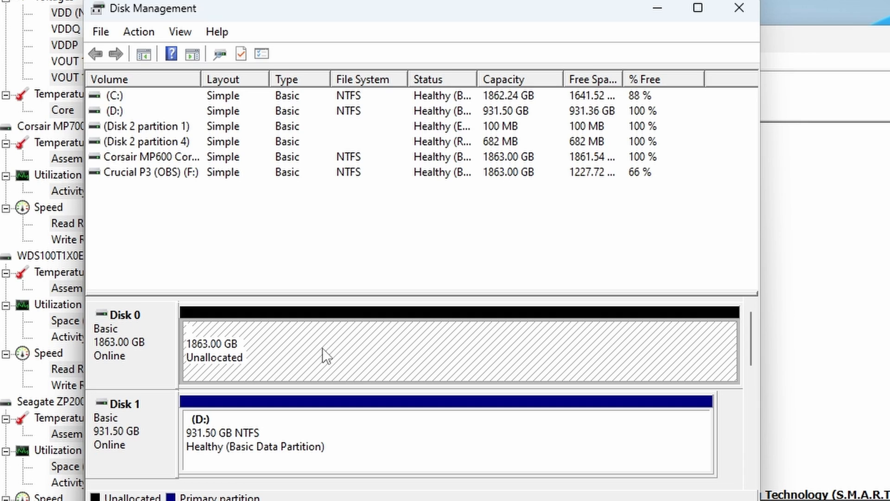
{"action": "left_click", "coordinate": [697, 8]}
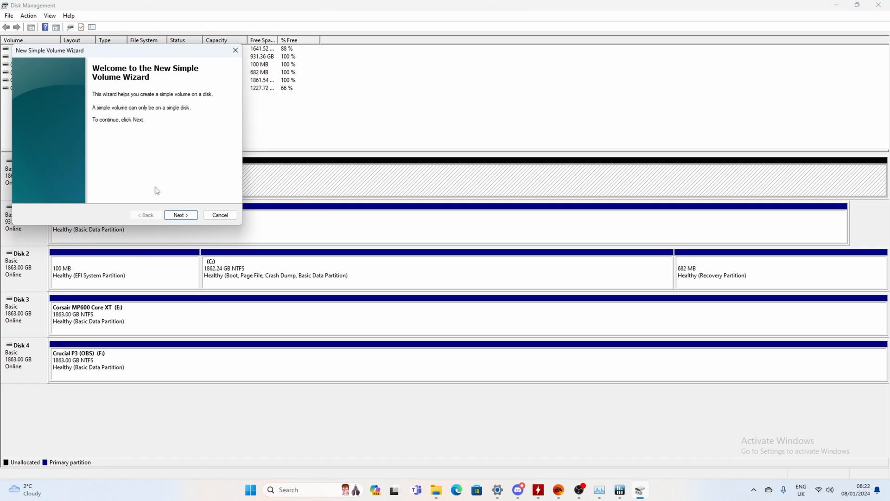
Step: Create a quick-formatted NTFS volume labelled 'Corsair MP700 Pro' with drive letter G:
{"action": "left_click", "coordinate": [181, 214]}
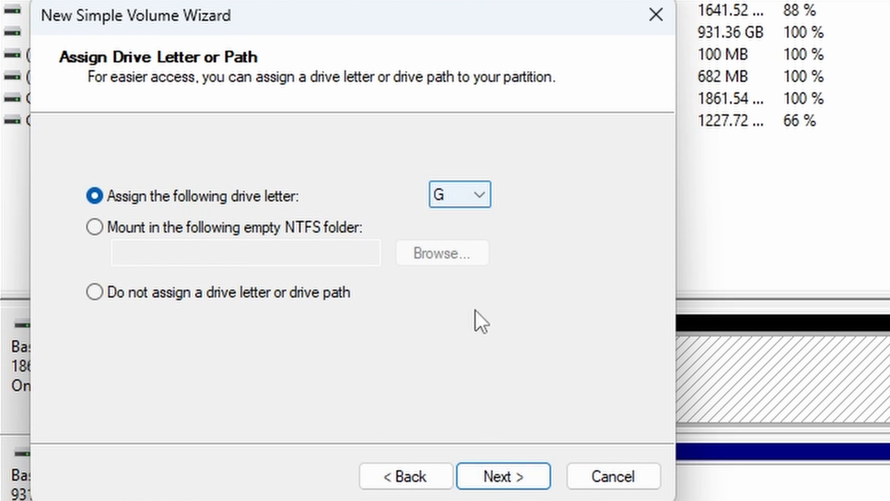
{"action": "left_click", "coordinate": [501, 474]}
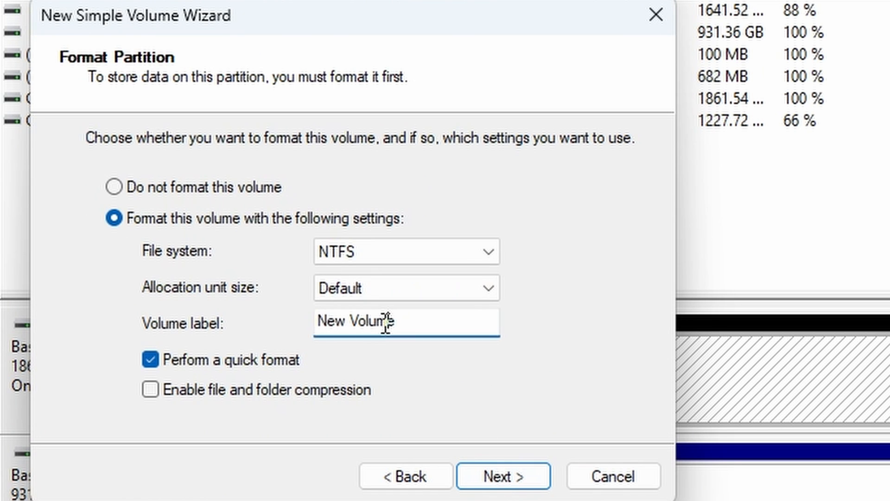
{"action": "type", "text": "Corsair"}
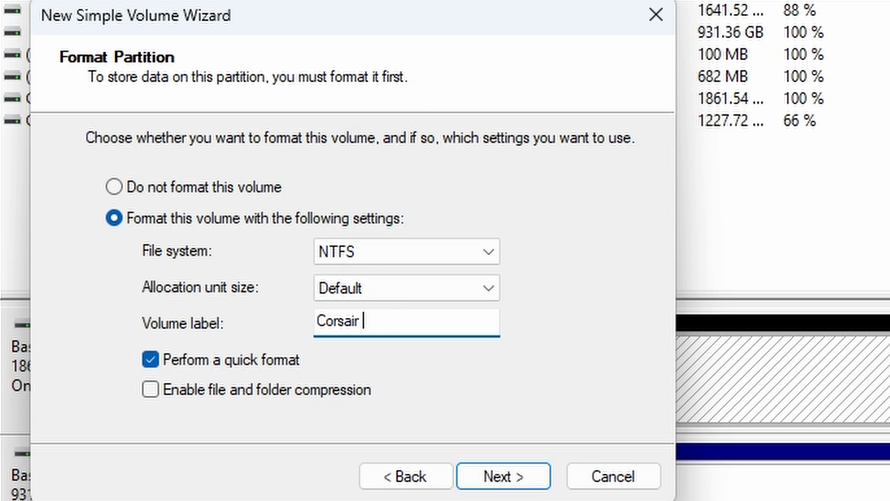
{"action": "type", "text": "MP700 Pro"}
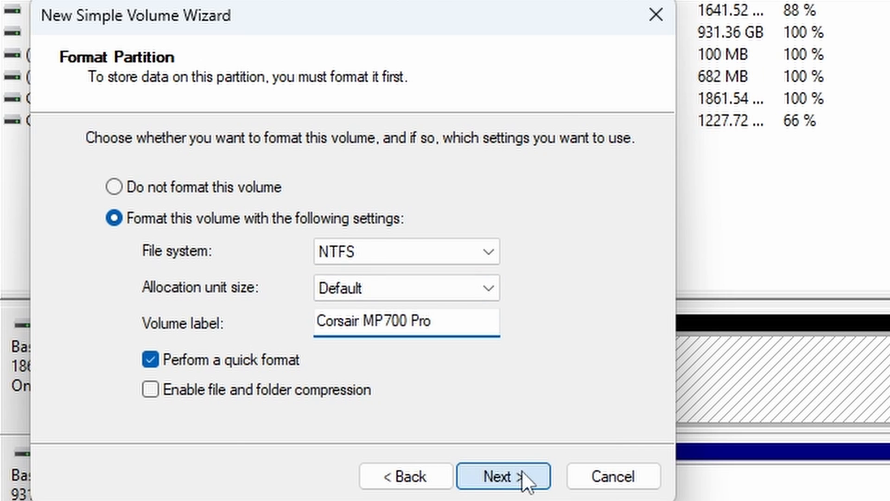
{"action": "left_click", "coordinate": [502, 476]}
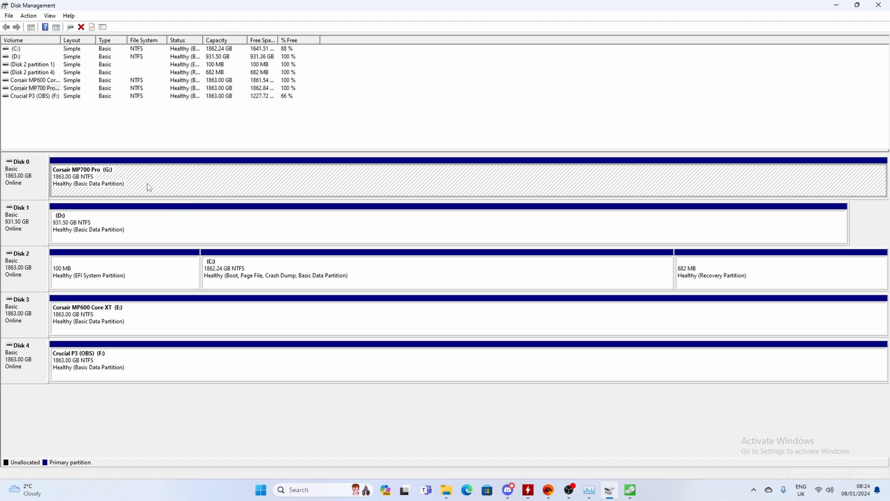
Step: Change the Corsair MP700 Pro volume's drive letter from G: to K: and confirm the warning
{"action": "left_click", "coordinate": [213, 216]}
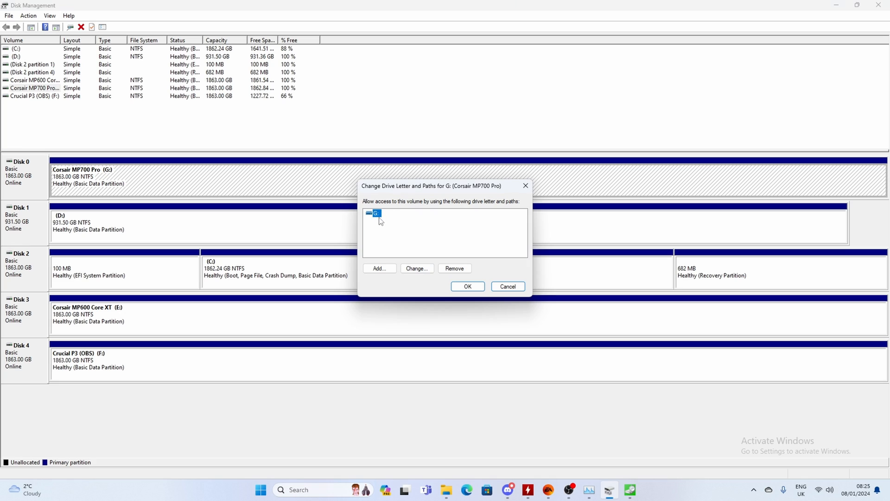
{"action": "left_click", "coordinate": [416, 268]}
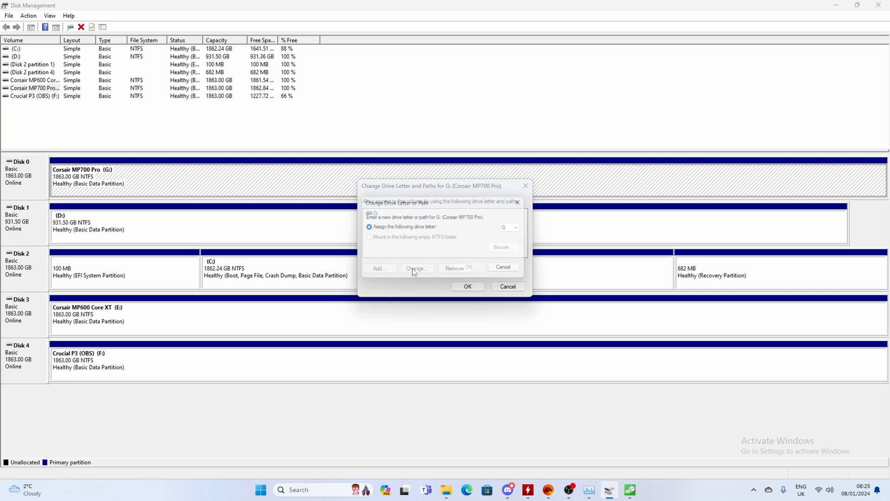
{"action": "left_click", "coordinate": [522, 227]}
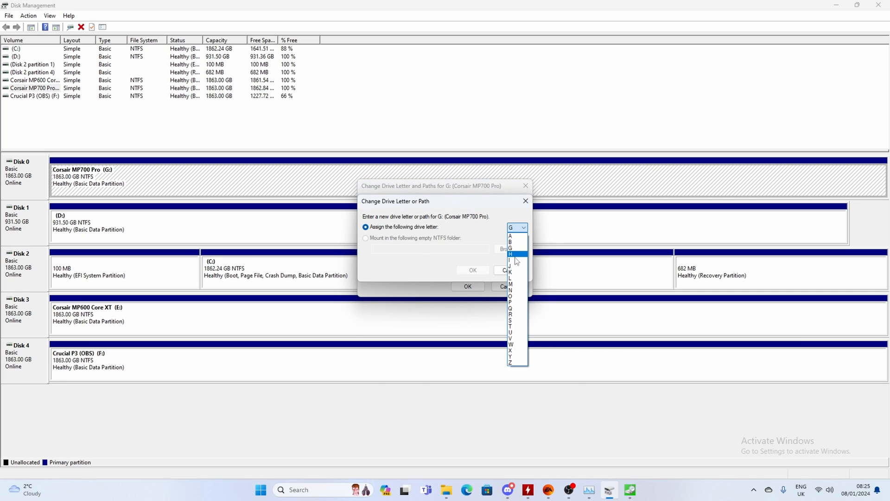
{"action": "left_click", "coordinate": [510, 272]}
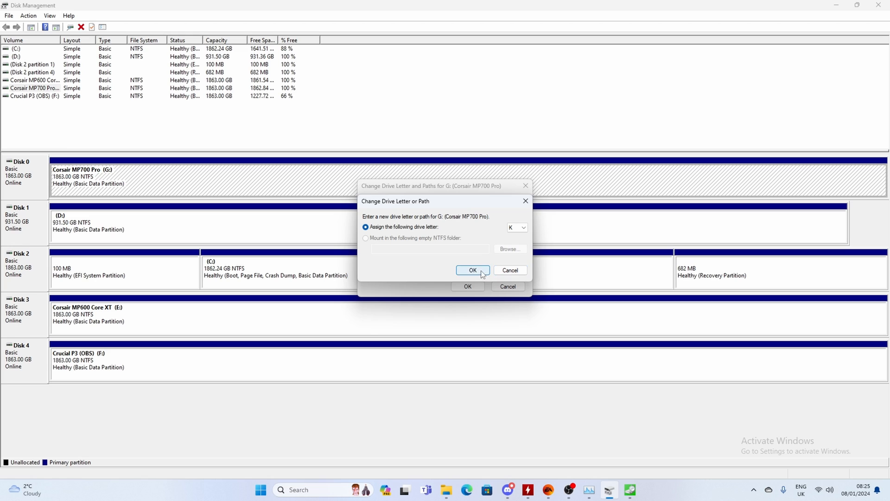
{"action": "left_click", "coordinate": [472, 270]}
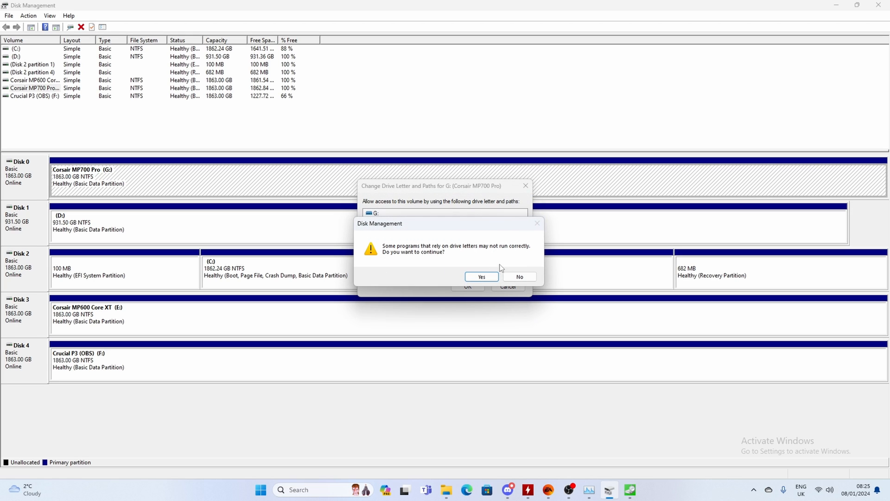
{"action": "left_click", "coordinate": [481, 276]}
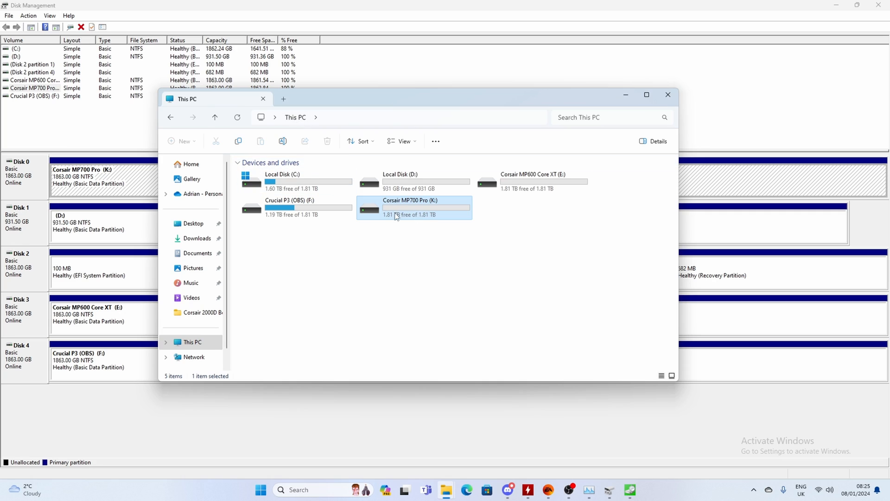
{"action": "mouse_move", "coordinate": [424, 216]}
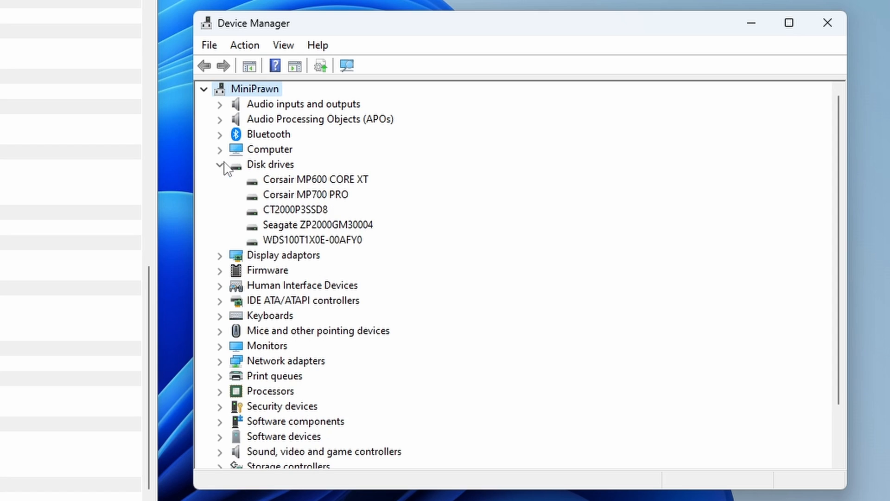
Step: In the Corsair MP700 PRO's Policies, turn off Windows write-cache buffer flushing
{"action": "right_click", "coordinate": [305, 194]}
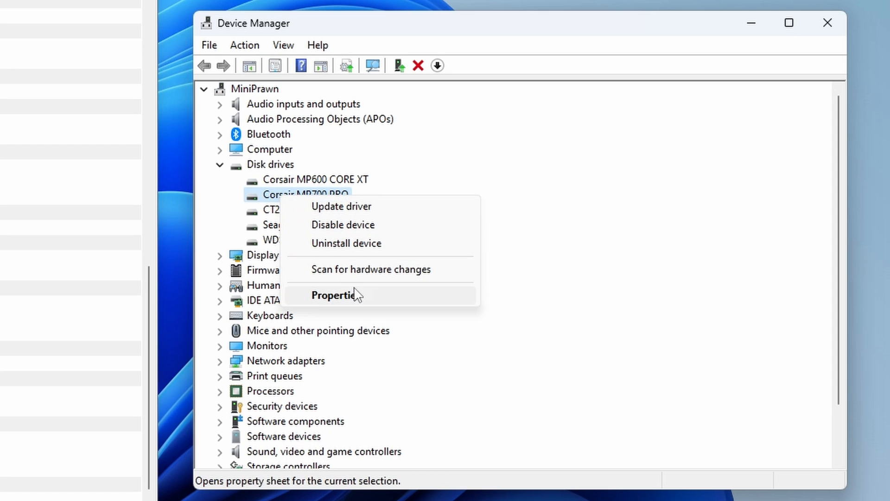
{"action": "left_click", "coordinate": [334, 295]}
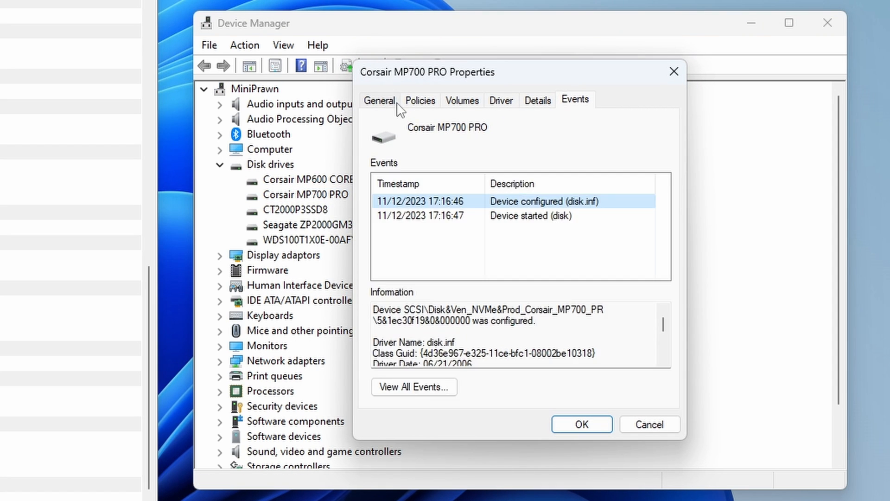
{"action": "left_click", "coordinate": [420, 100]}
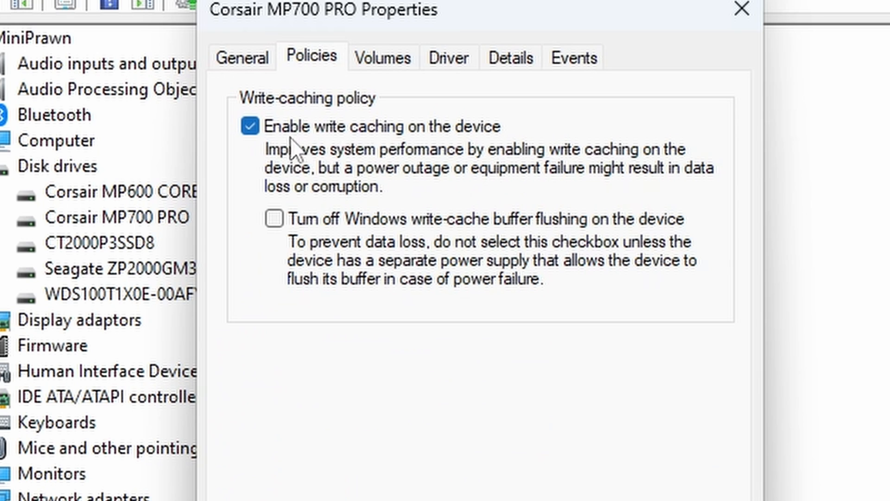
{"action": "mouse_move", "coordinate": [616, 165]}
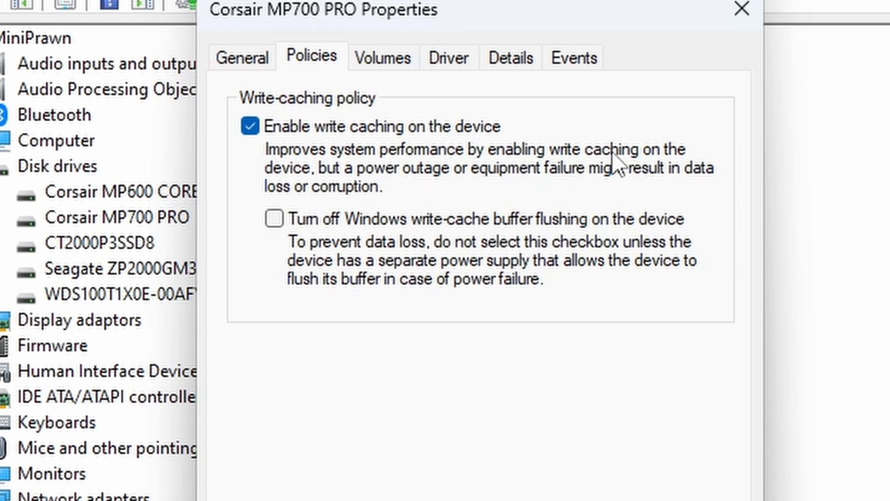
{"action": "mouse_move", "coordinate": [439, 222]}
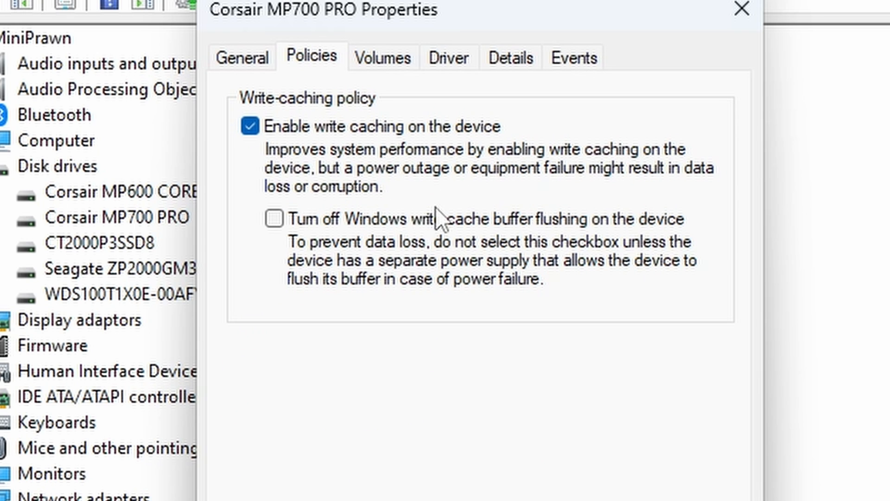
{"action": "left_click", "coordinate": [274, 219]}
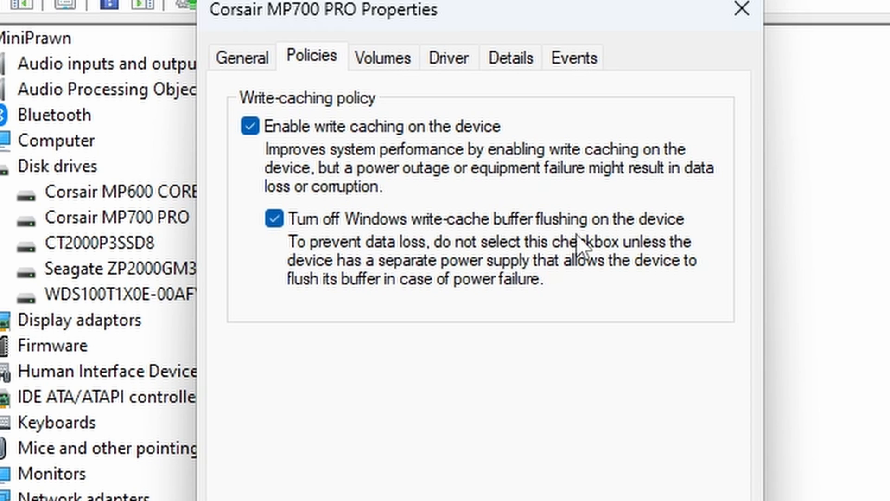
{"action": "mouse_move", "coordinate": [694, 358]}
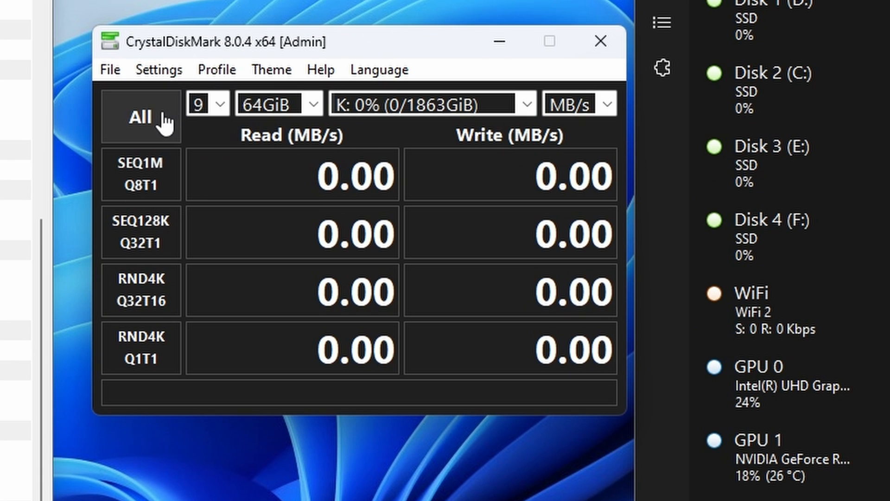
Step: Run all CrystalDiskMark benchmark tests on drive K:
{"action": "left_click", "coordinate": [140, 117]}
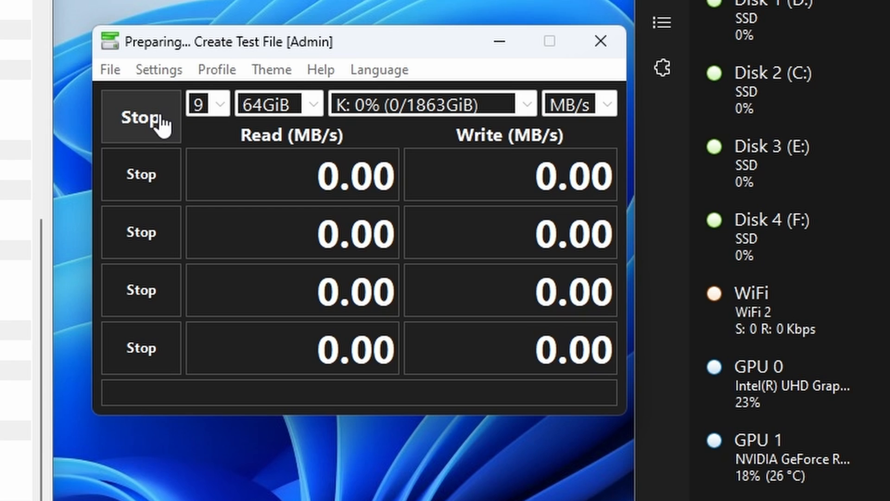